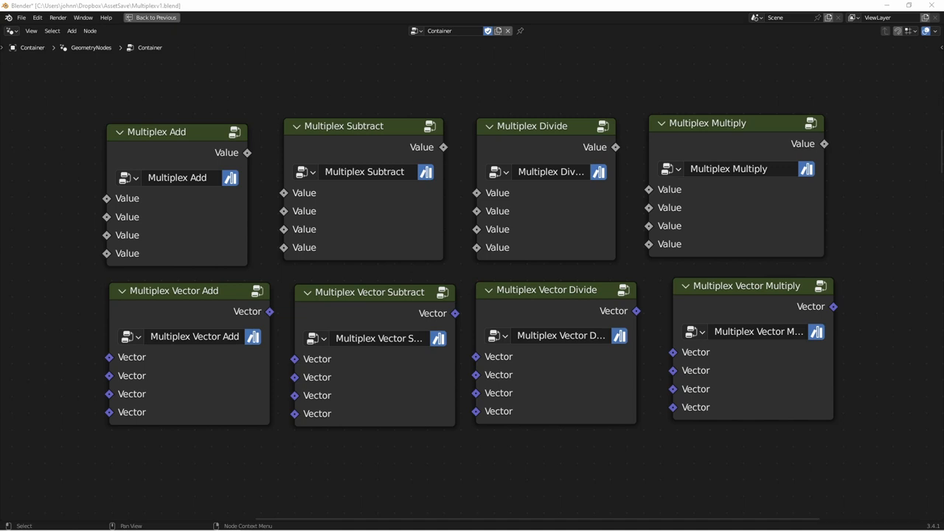
{"action": "mouse_move", "coordinate": [868, 412]}
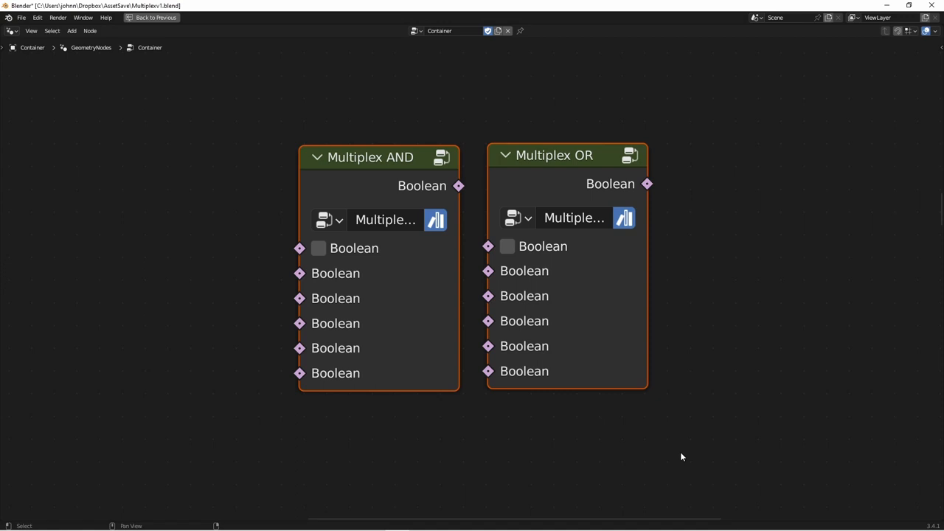
{"action": "mouse_move", "coordinate": [671, 451]}
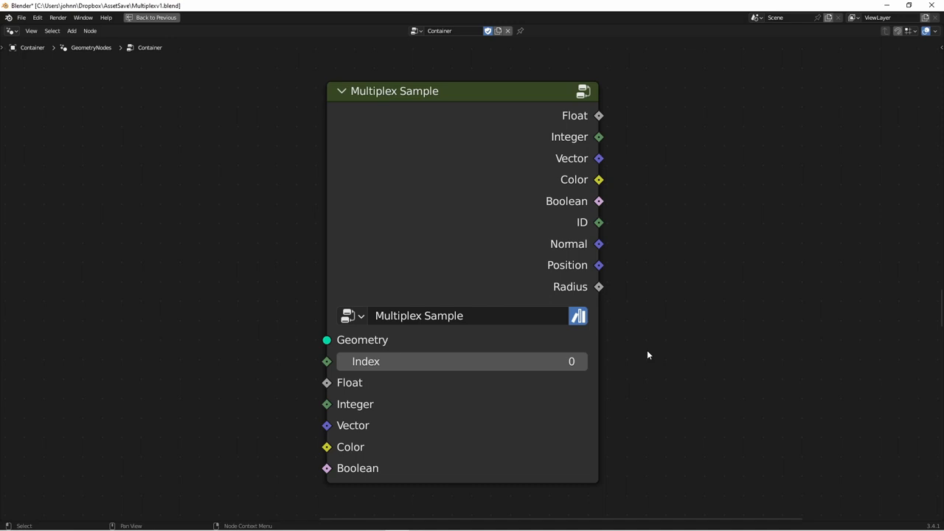
{"action": "mouse_move", "coordinate": [641, 309]}
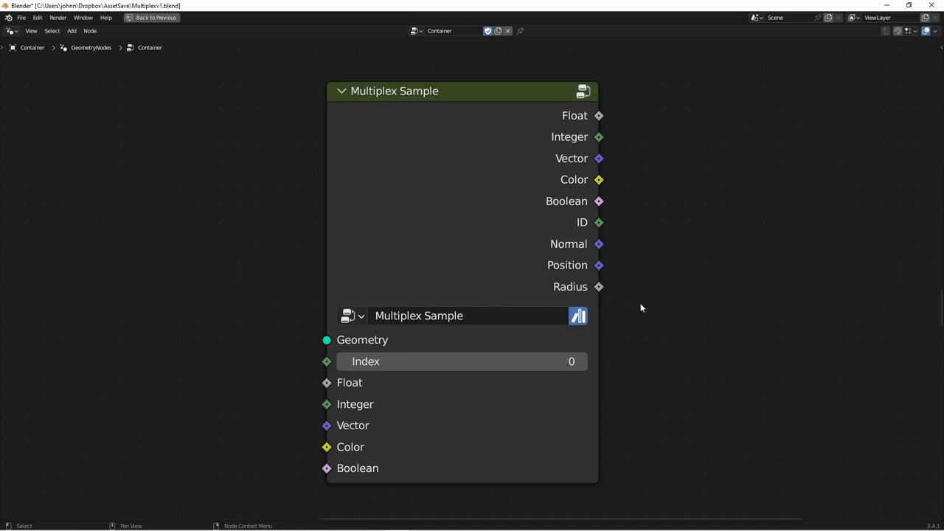
{"action": "mouse_move", "coordinate": [611, 221]}
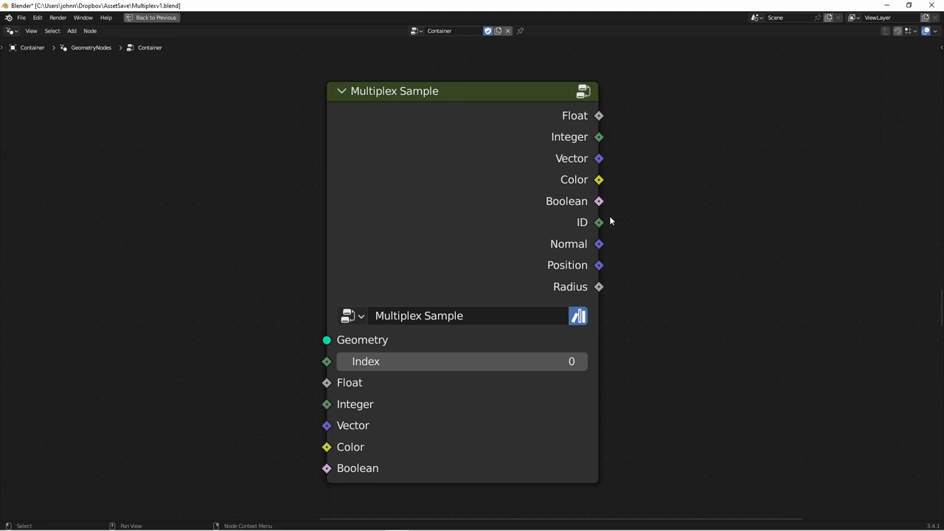
{"action": "mouse_move", "coordinate": [645, 246]}
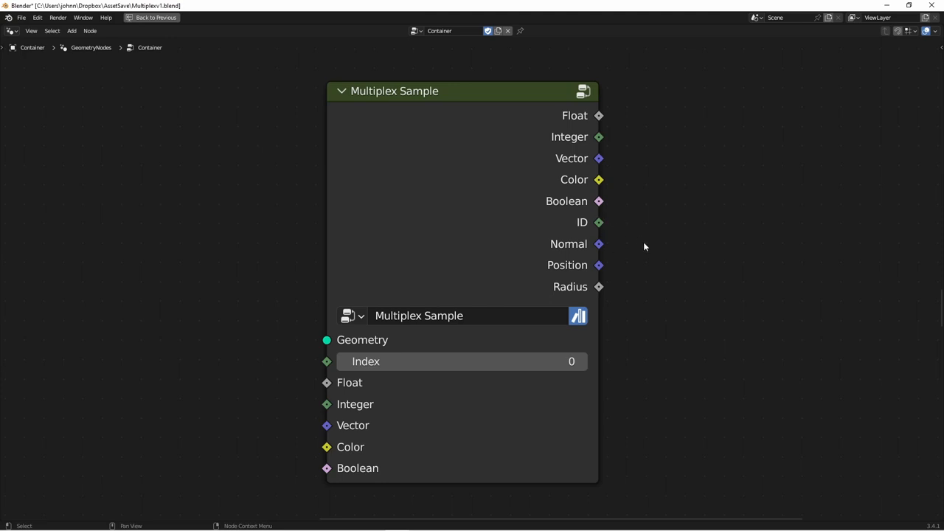
{"action": "mouse_move", "coordinate": [389, 396]}
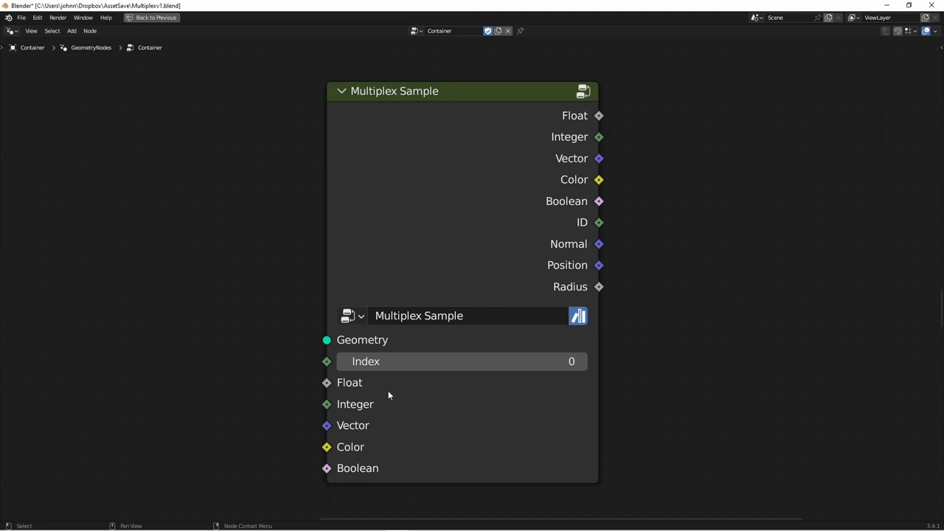
{"action": "mouse_move", "coordinate": [395, 466]}
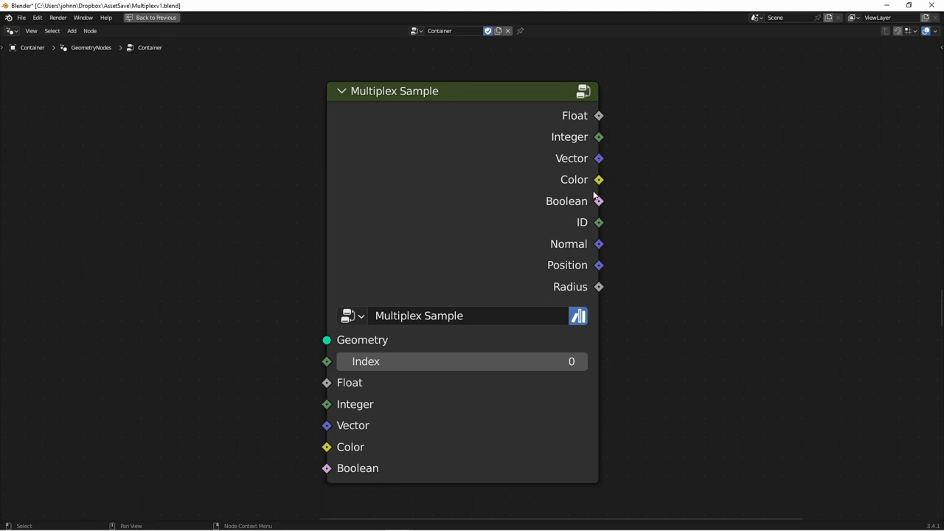
{"action": "mouse_move", "coordinate": [567, 222]}
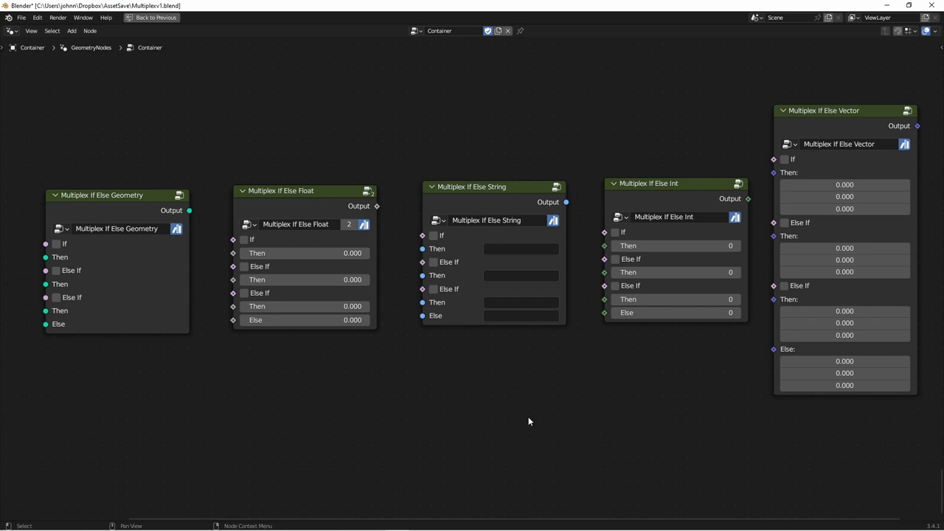
{"action": "mouse_move", "coordinate": [521, 248]}
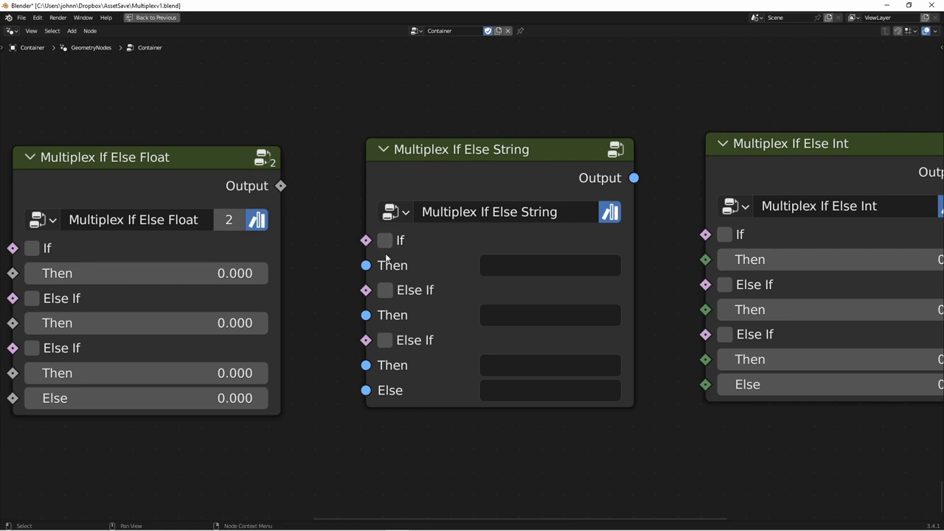
{"action": "mouse_move", "coordinate": [548, 262]}
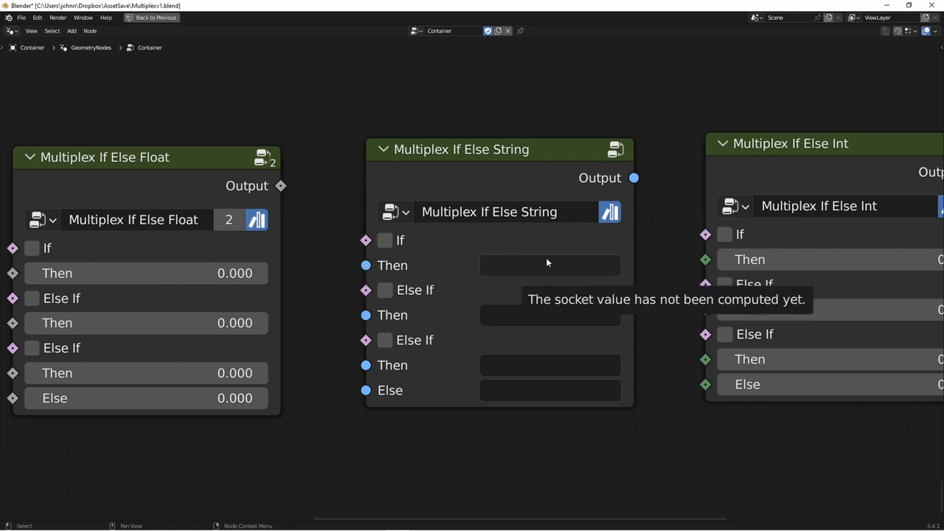
{"action": "mouse_move", "coordinate": [365, 290]}
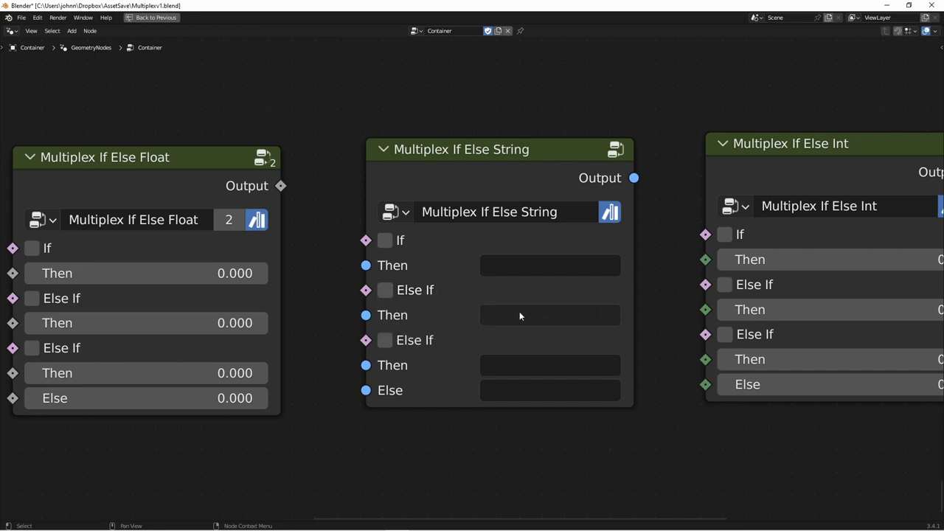
{"action": "mouse_move", "coordinate": [320, 340]}
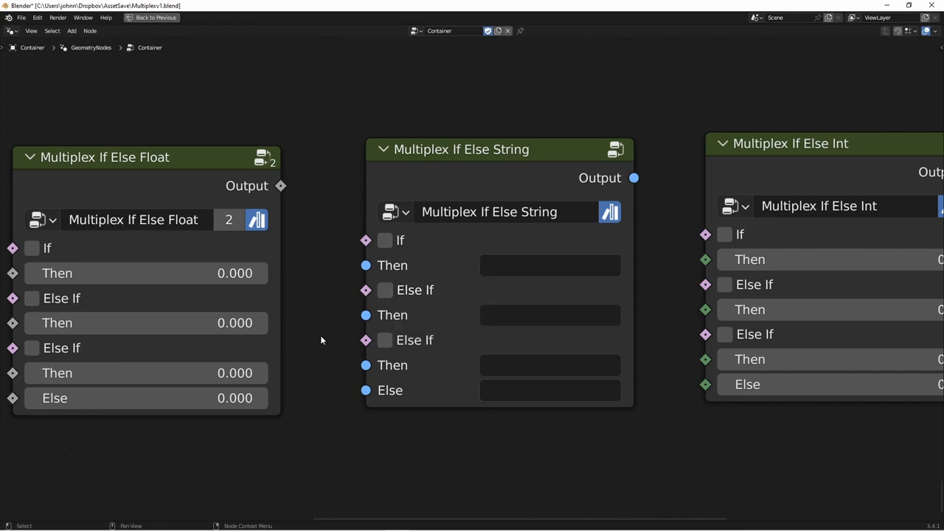
{"action": "mouse_move", "coordinate": [362, 341]}
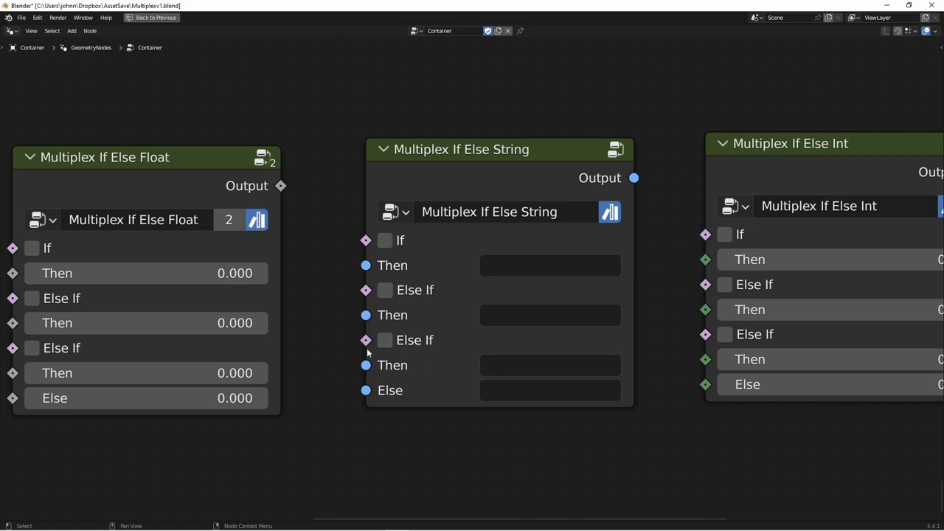
{"action": "mouse_move", "coordinate": [625, 397]}
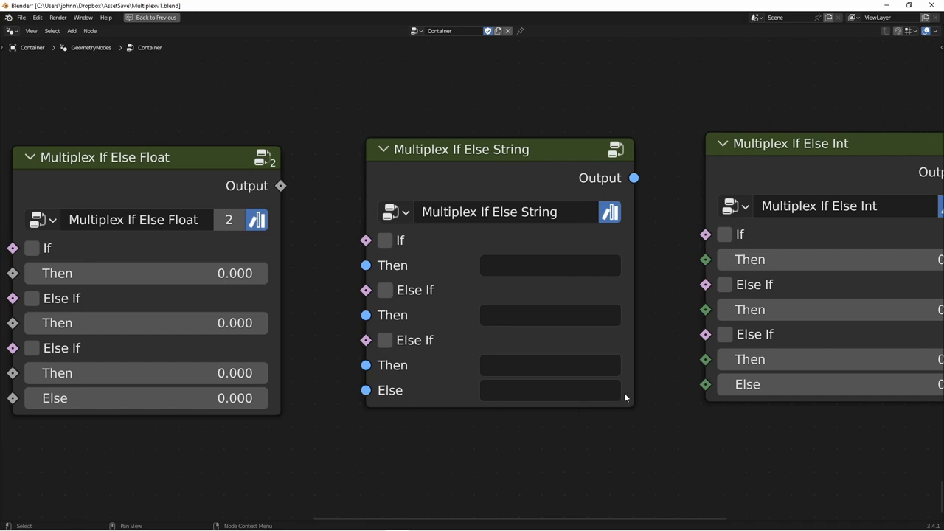
{"action": "scroll", "scroll_direction": "down", "scroll_amount": 3}
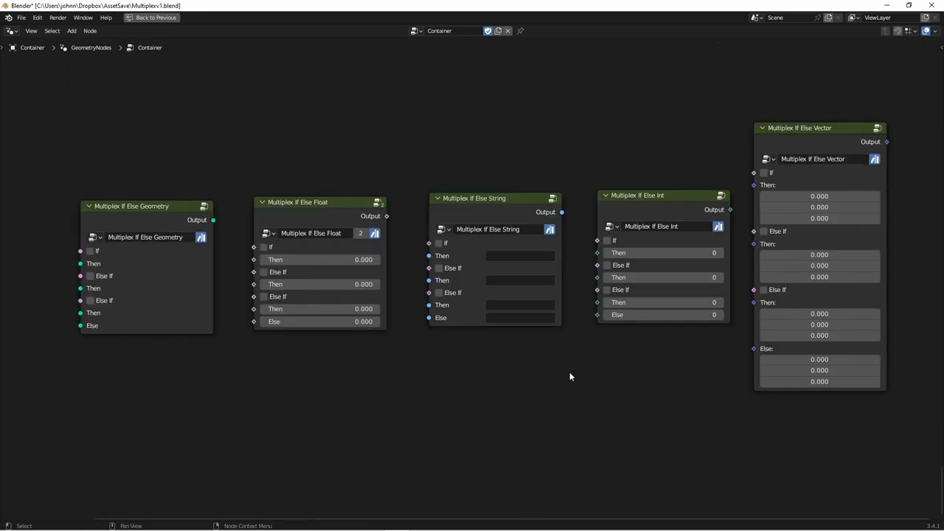
{"action": "mouse_move", "coordinate": [230, 337]}
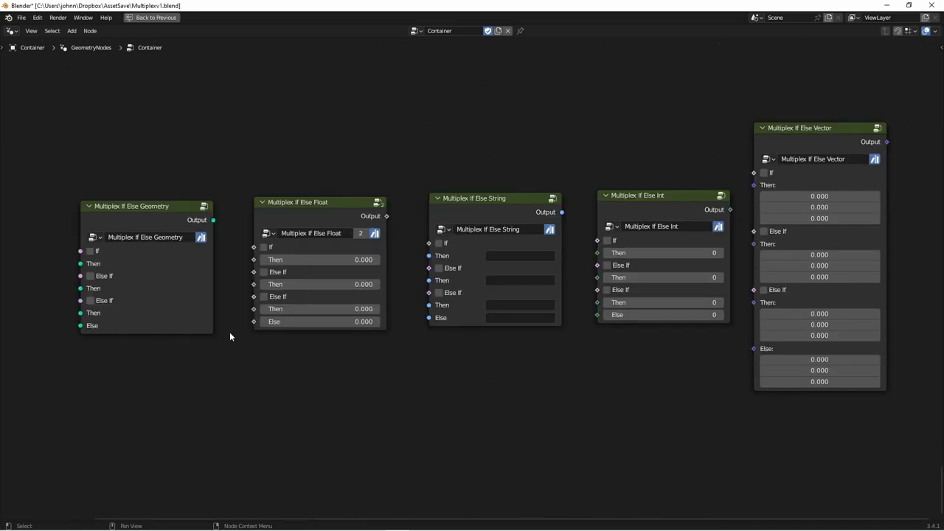